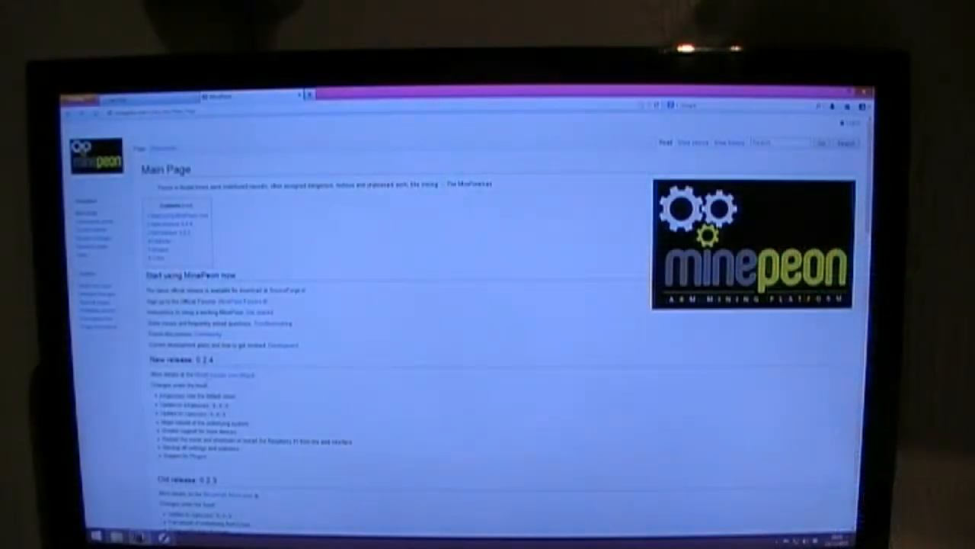
View the Pools page listing the first pool's URL, username and password
double_click(169, 359)
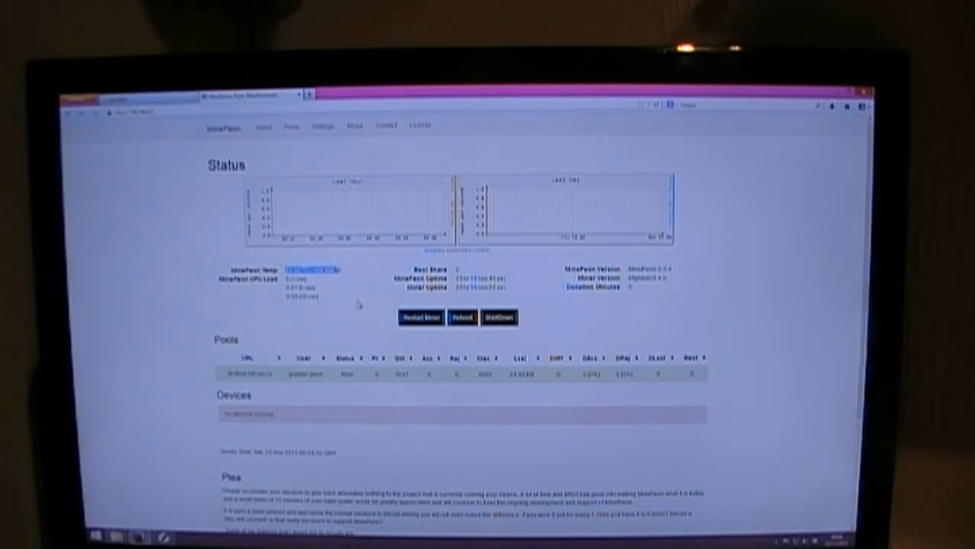
mouse_move(360, 306)
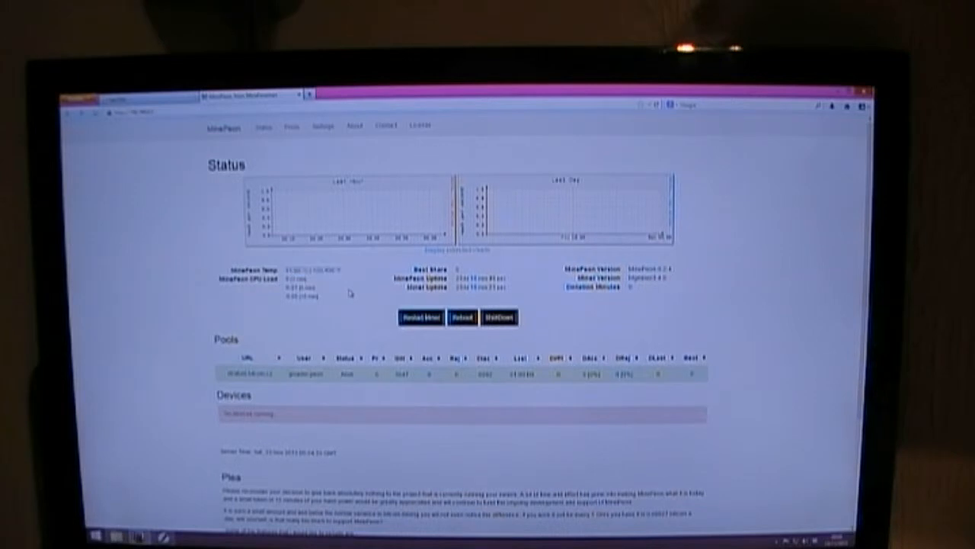
mouse_move(277, 326)
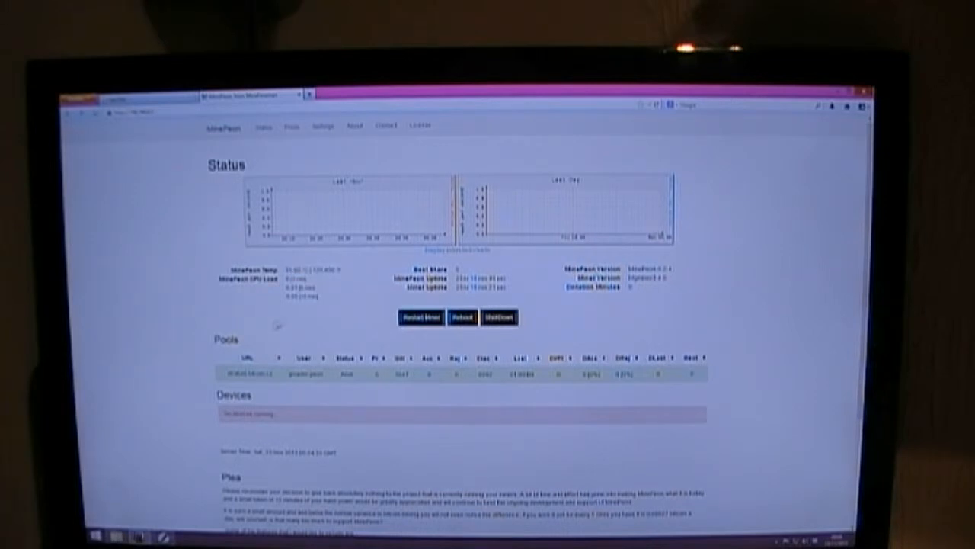
scroll("down", 3)
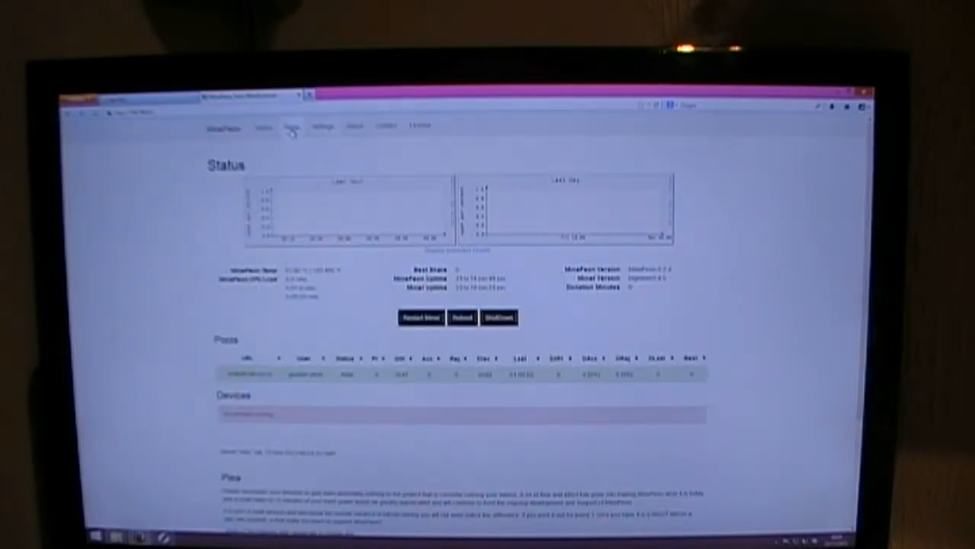
left_click(291, 126)
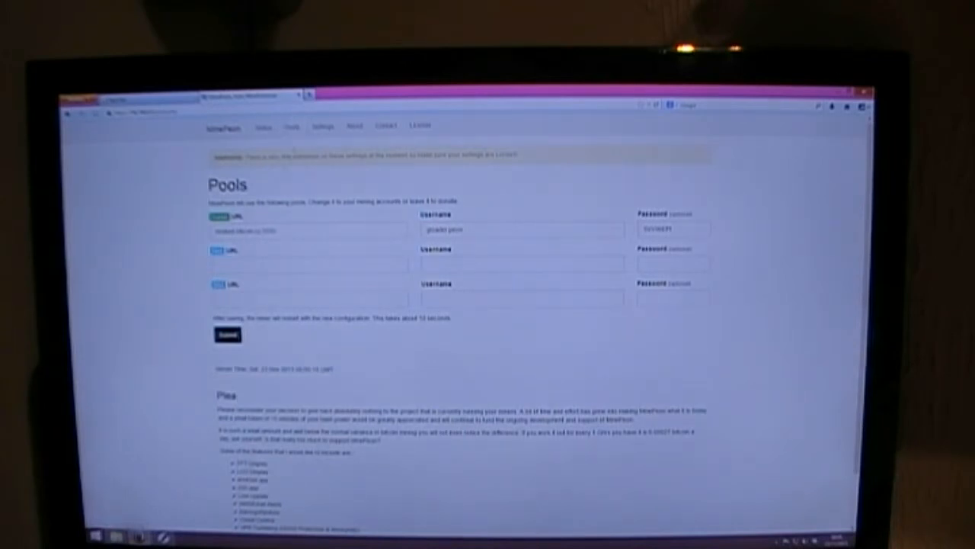
left_click(308, 297)
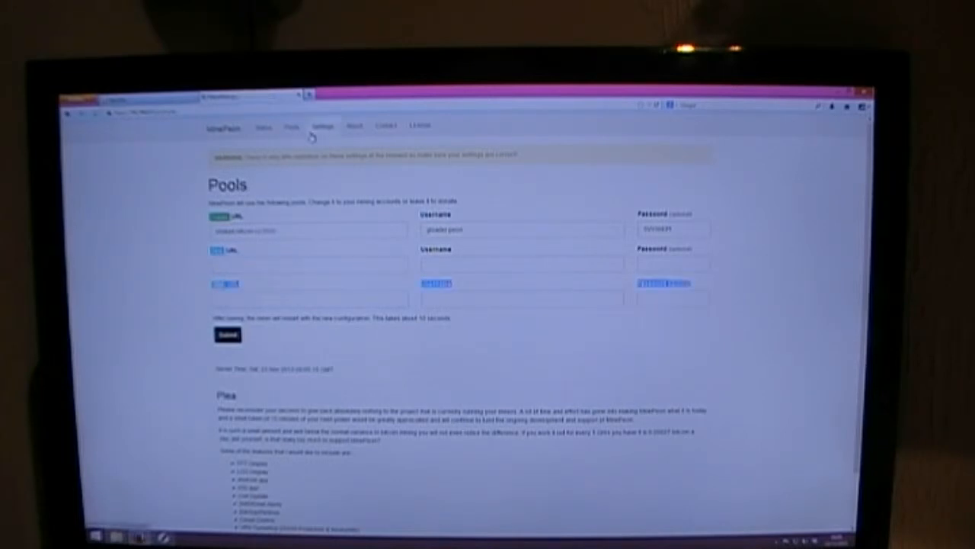
Review the Settings page from time zone and password down to miner startup, donation and backup
left_click(323, 125)
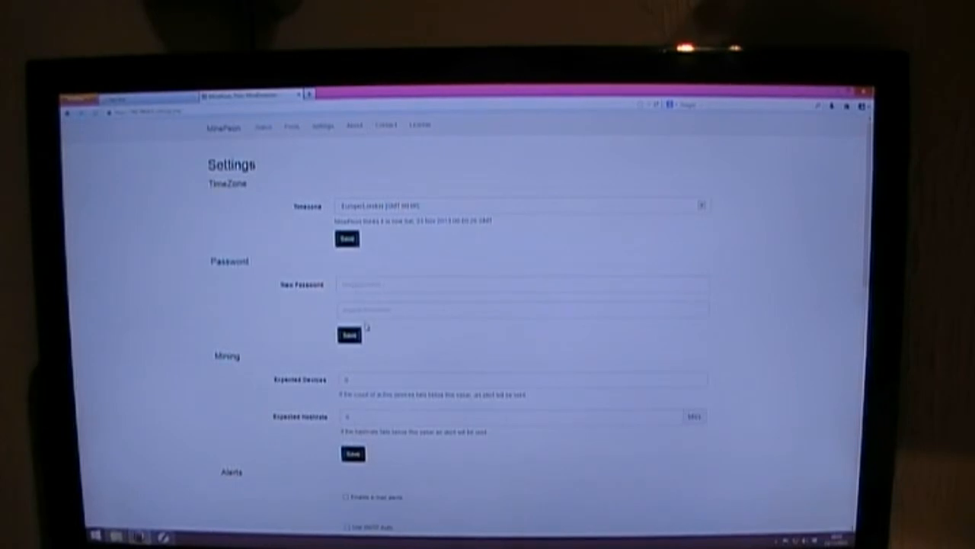
scroll("down", 3)
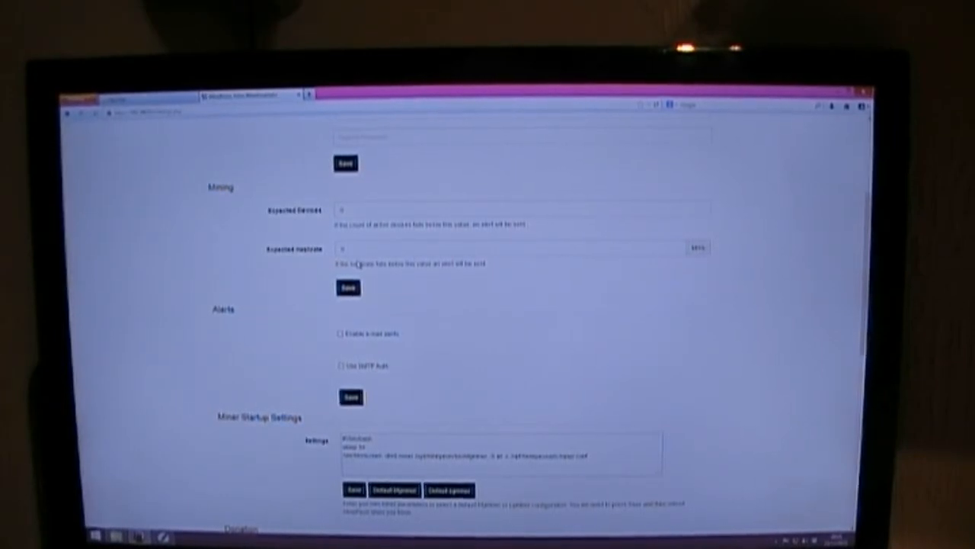
scroll("down", 3)
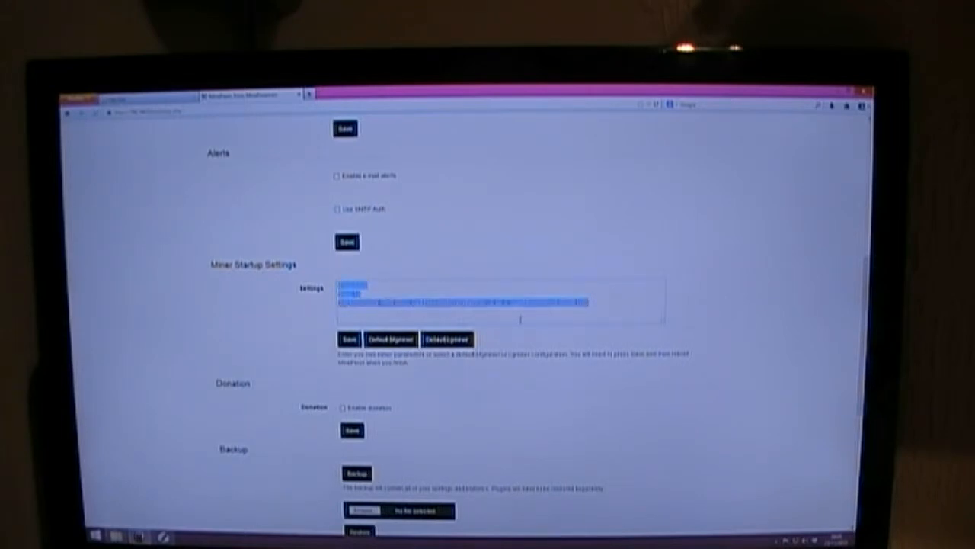
scroll("down", 3)
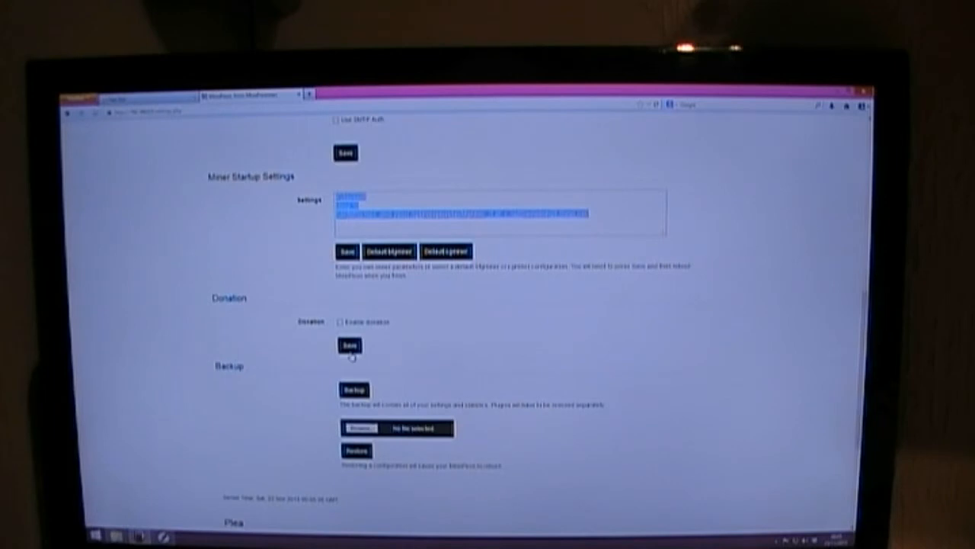